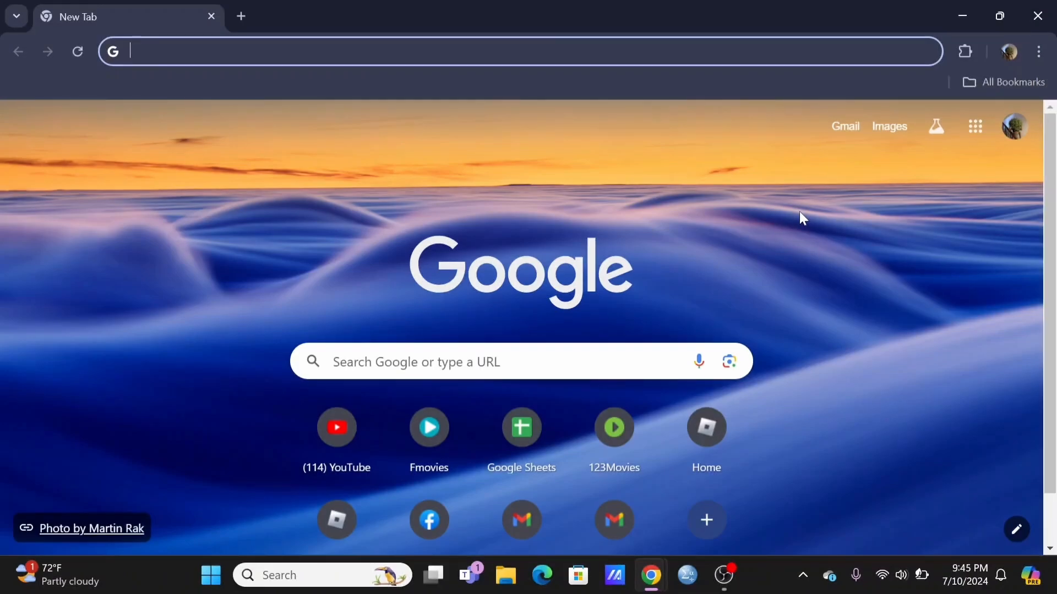
# - Load tubitv.com by entering 'tubi' in the address bar
pyautogui.scroll(-3)
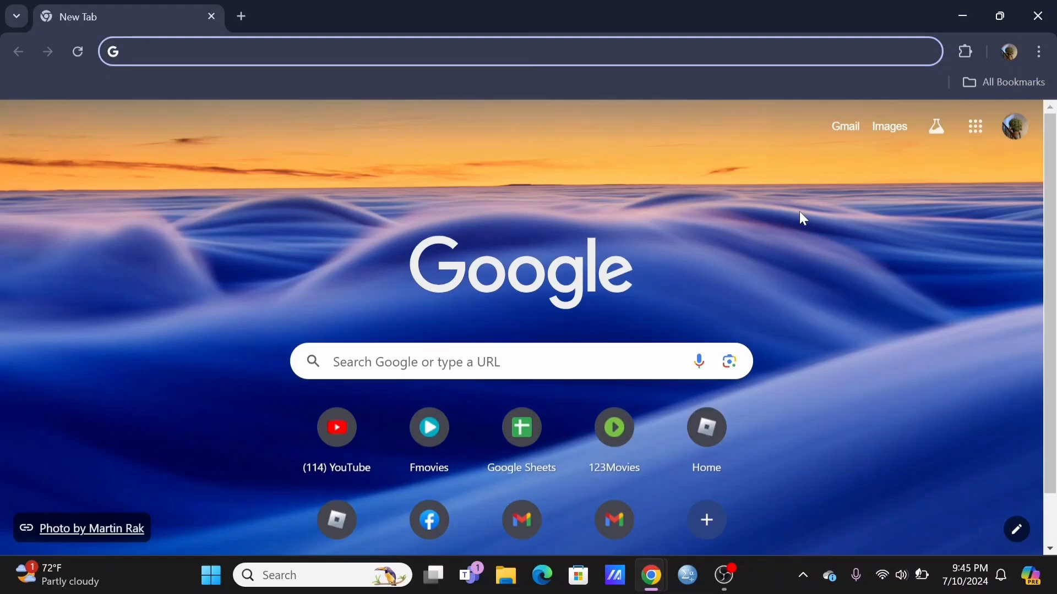
pyautogui.write('tubitv.com/home')
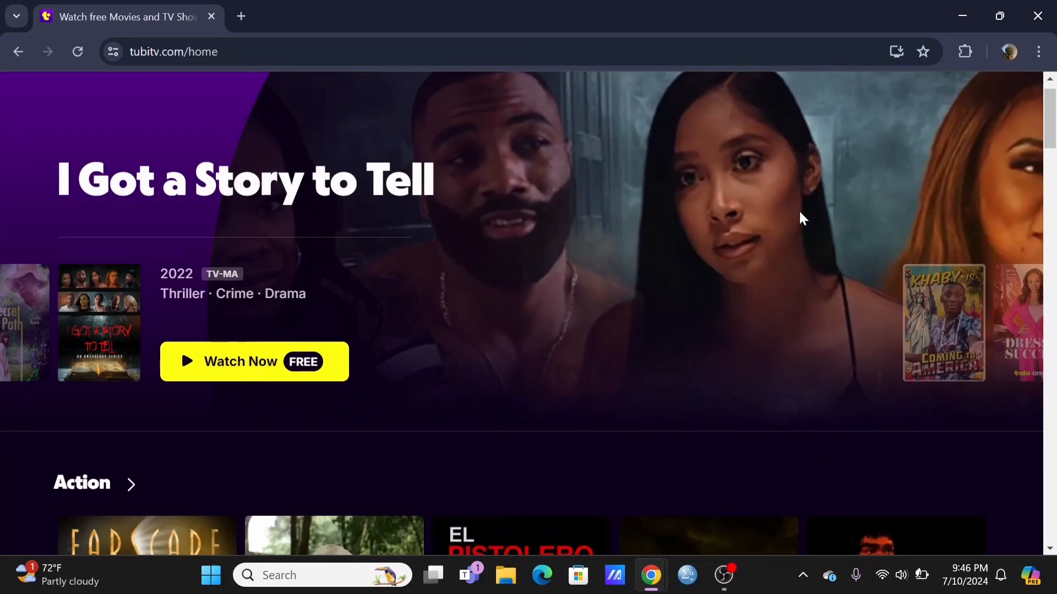
pyautogui.scroll(-3)
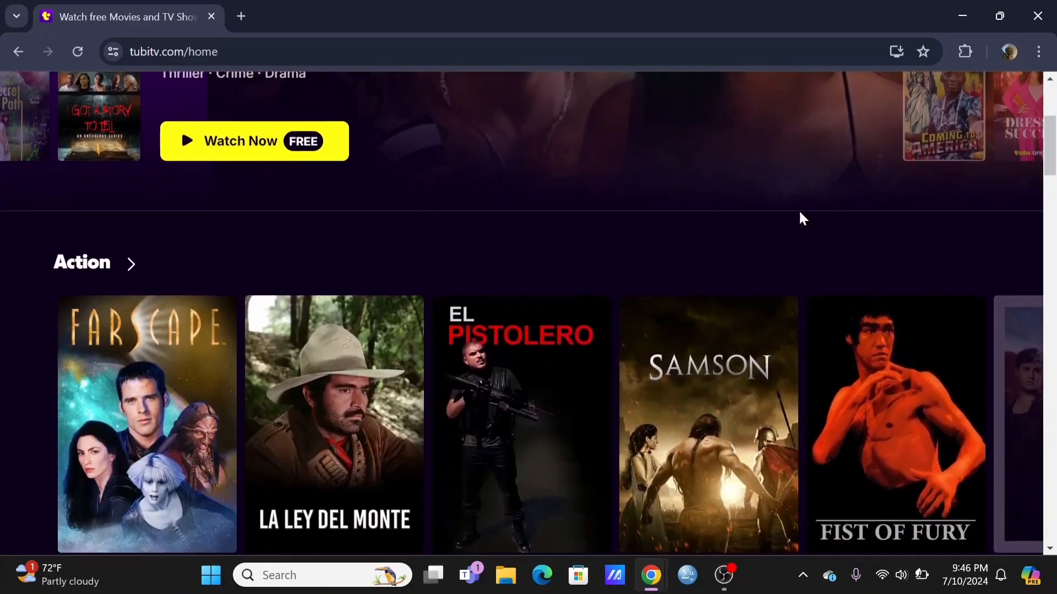
pyautogui.scroll(-3)
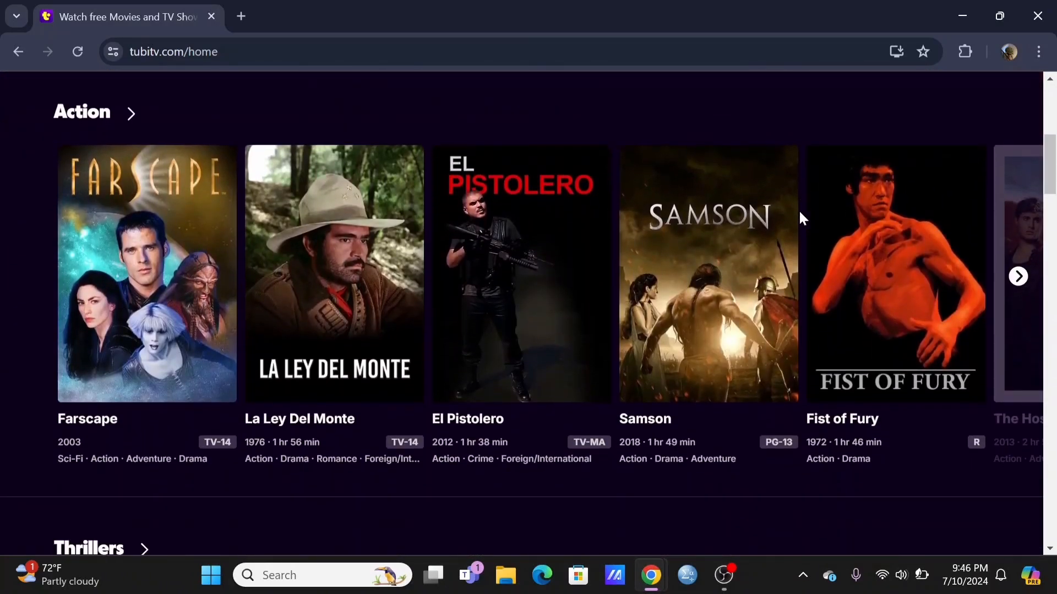
pyautogui.scroll(-3)
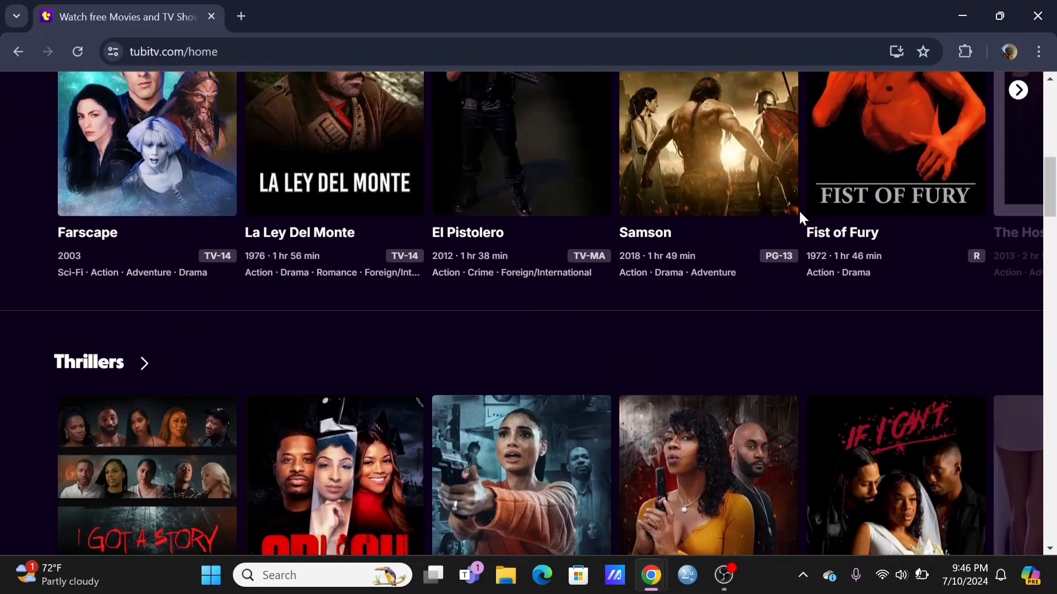
pyautogui.scroll(-3)
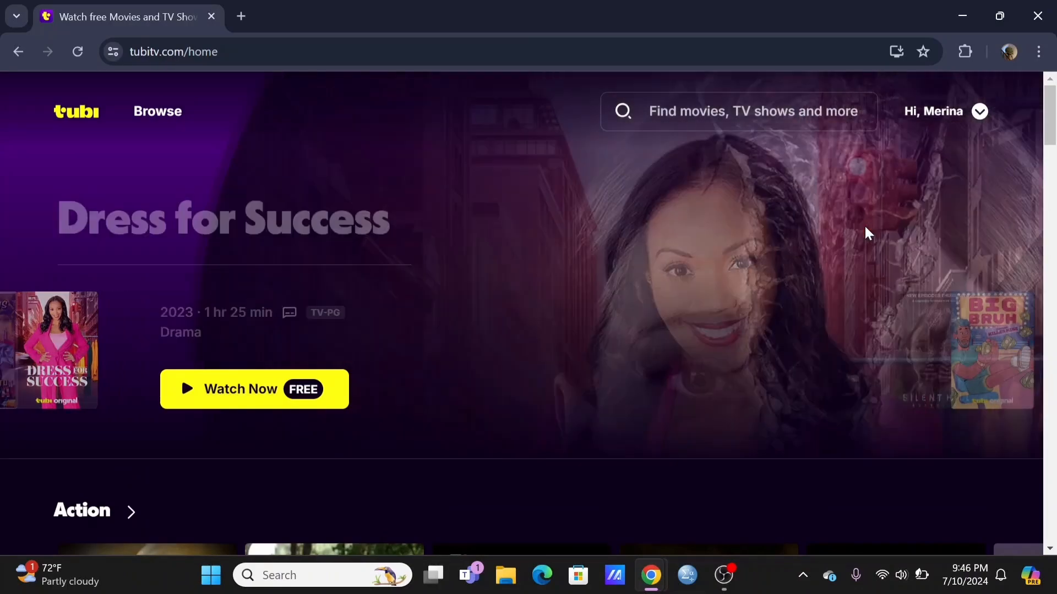
# - Go to Account Settings from the Tubi account dropdown to reach the Profile section
pyautogui.click(978, 112)
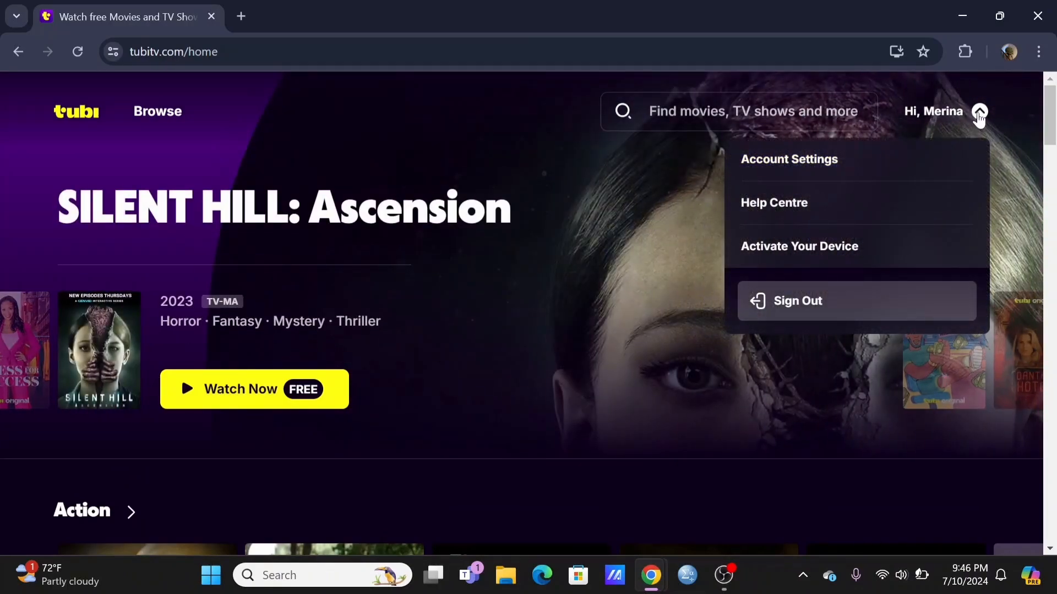
pyautogui.moveTo(789, 159)
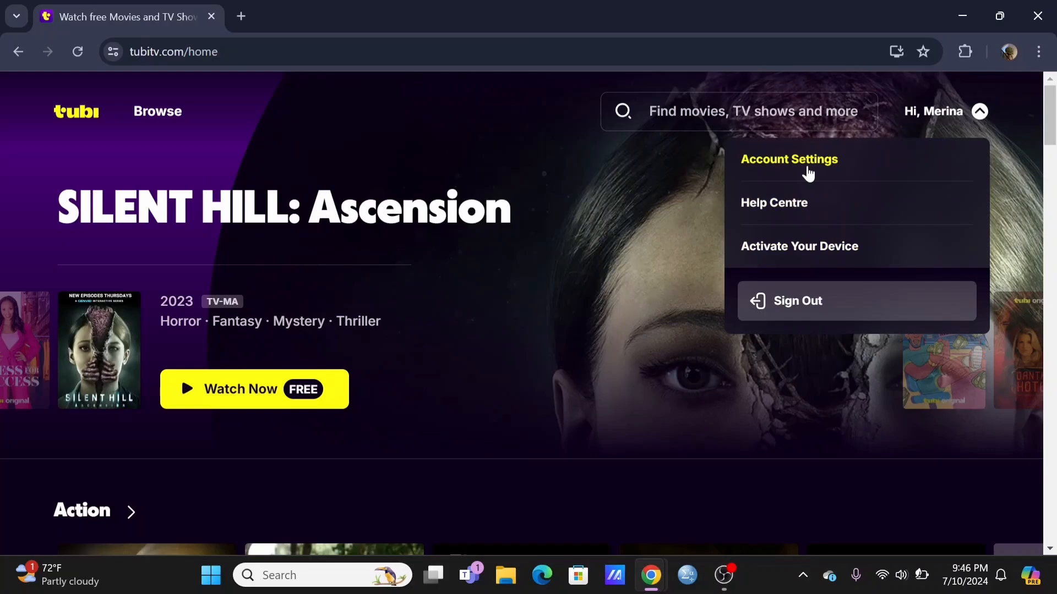
pyautogui.click(789, 159)
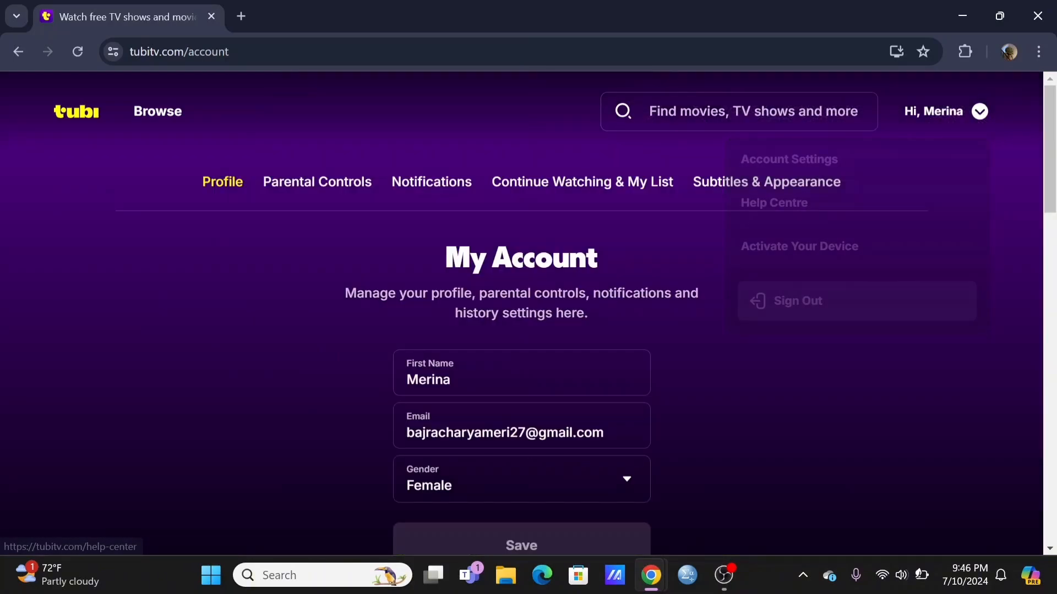
pyautogui.scroll(-3)
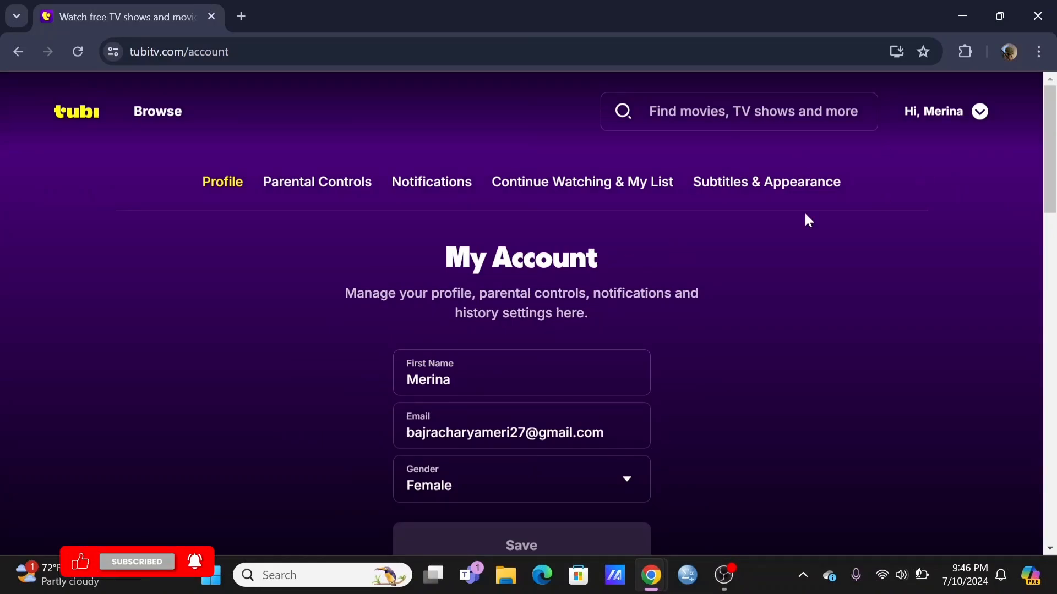
# - Open Chrome's Settings page in a new tab from the three-dot menu
pyautogui.click(1039, 51)
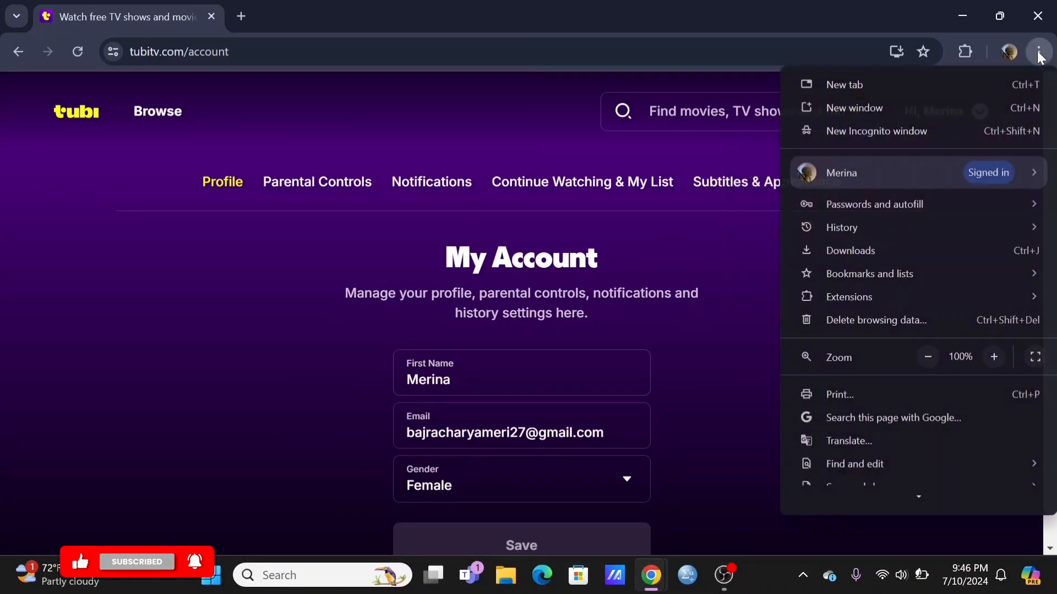
pyautogui.moveTo(928, 232)
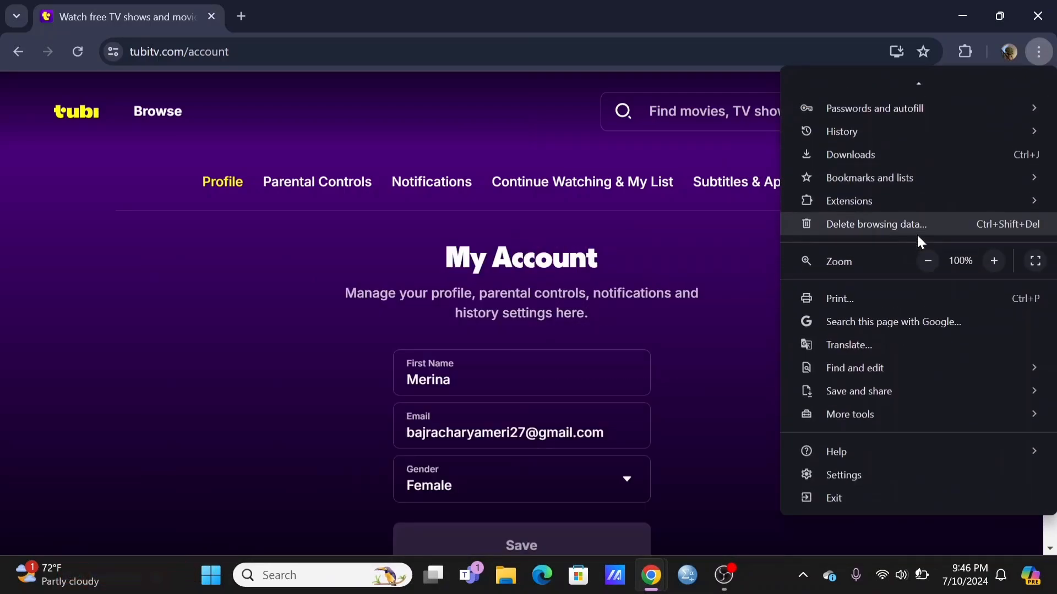
pyautogui.moveTo(849, 415)
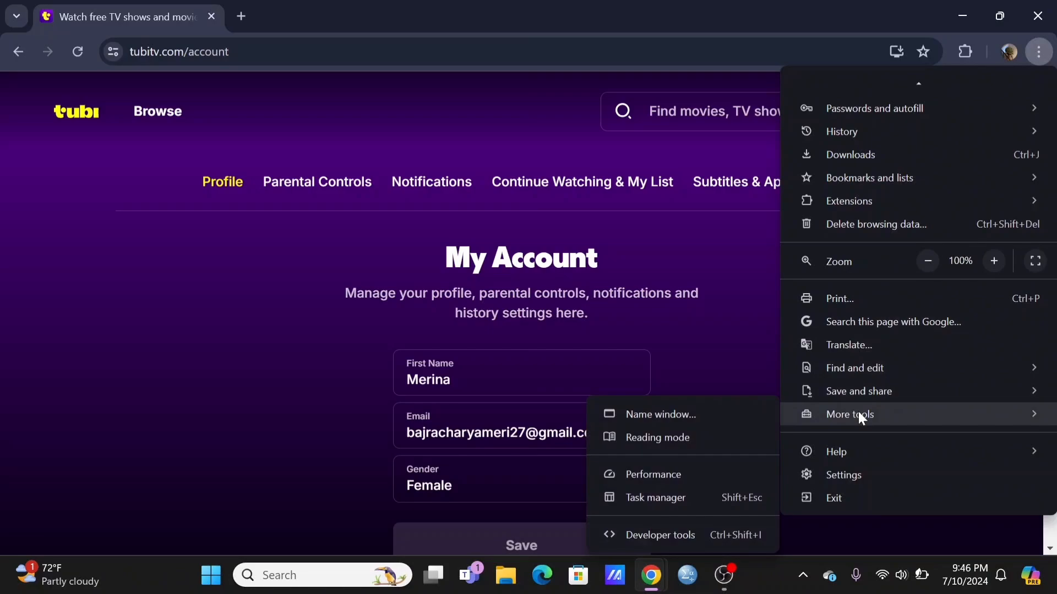
pyautogui.click(843, 474)
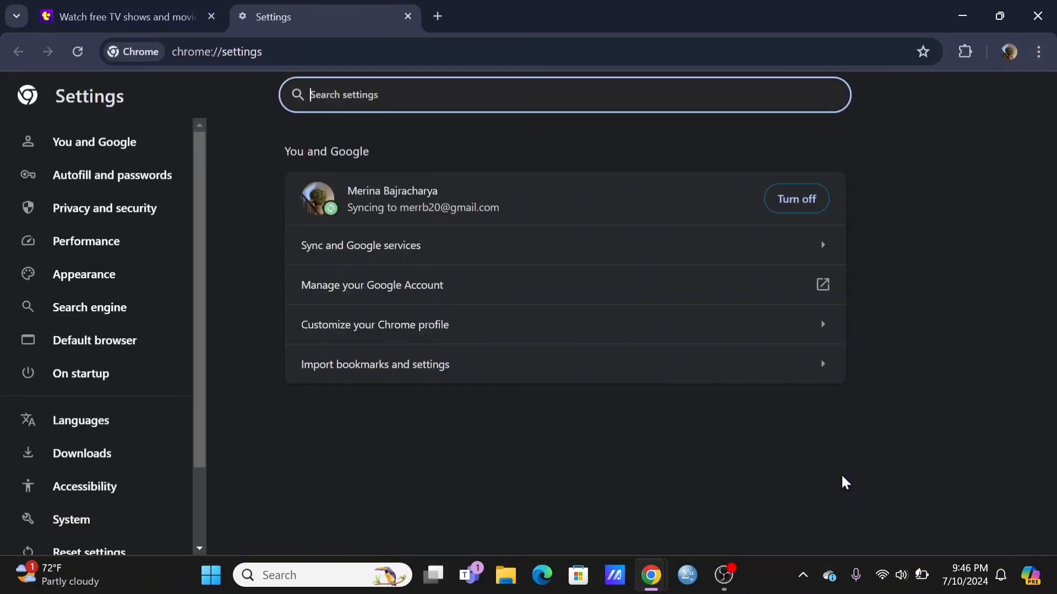
pyautogui.moveTo(89, 307)
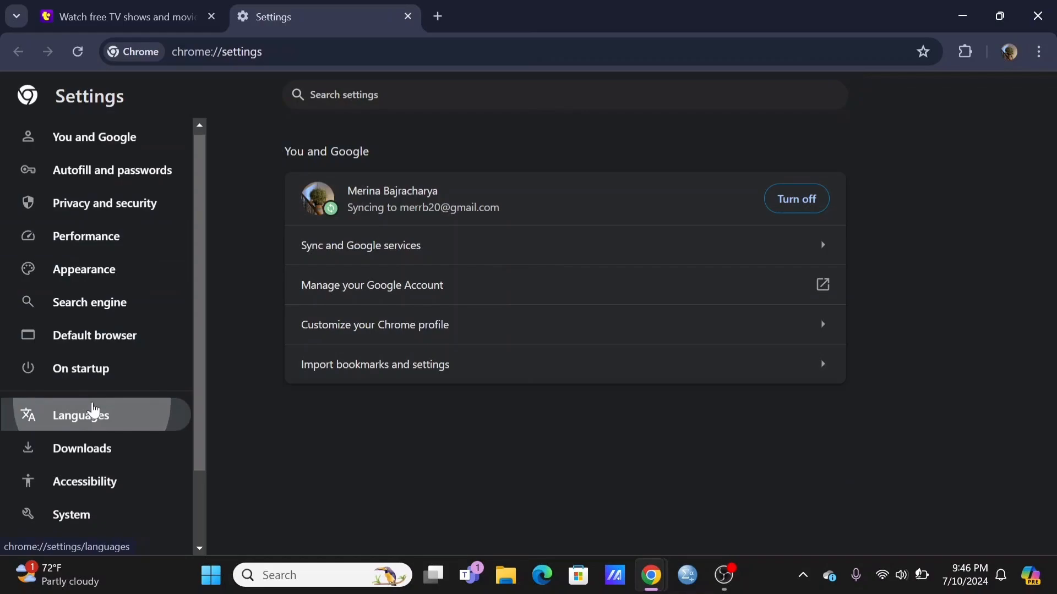
# - Show the Languages settings and bring up the Add languages dialog
pyautogui.click(81, 415)
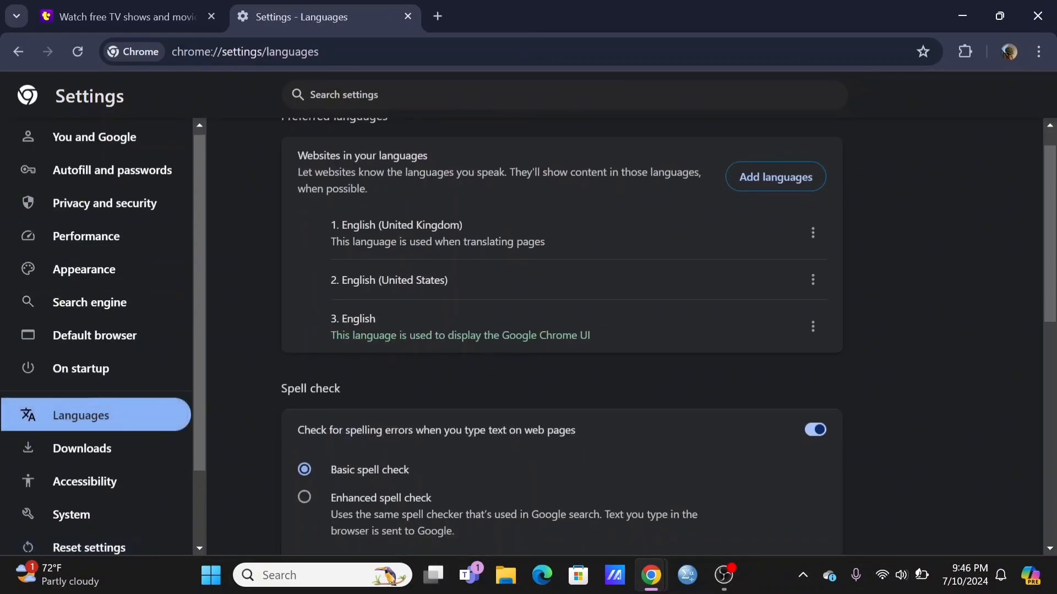
pyautogui.click(774, 176)
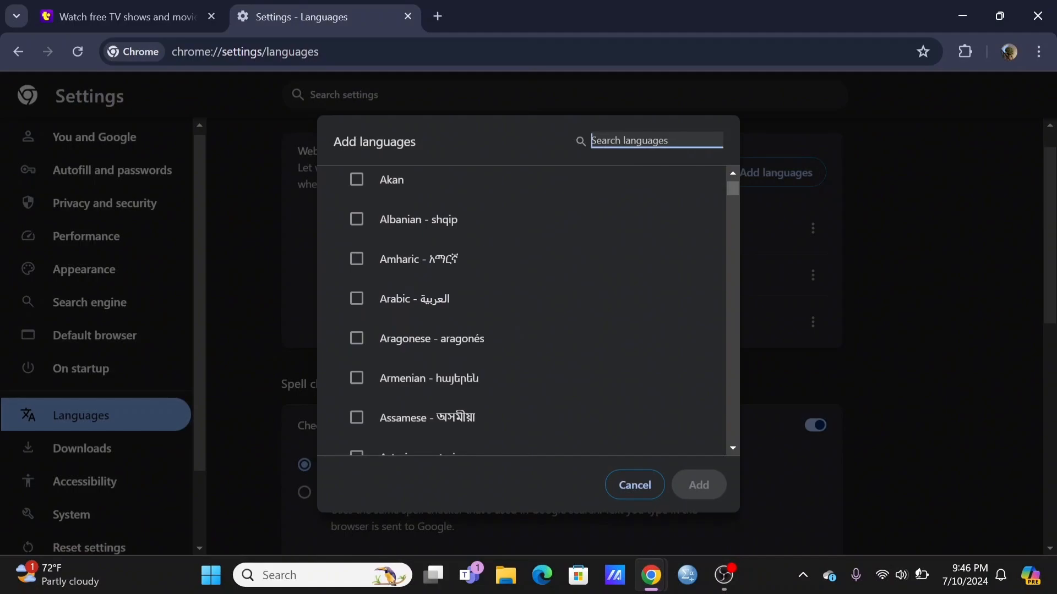
# - Search 'spa' in the Add languages dialog to list Spanish variants
pyautogui.write('spa')
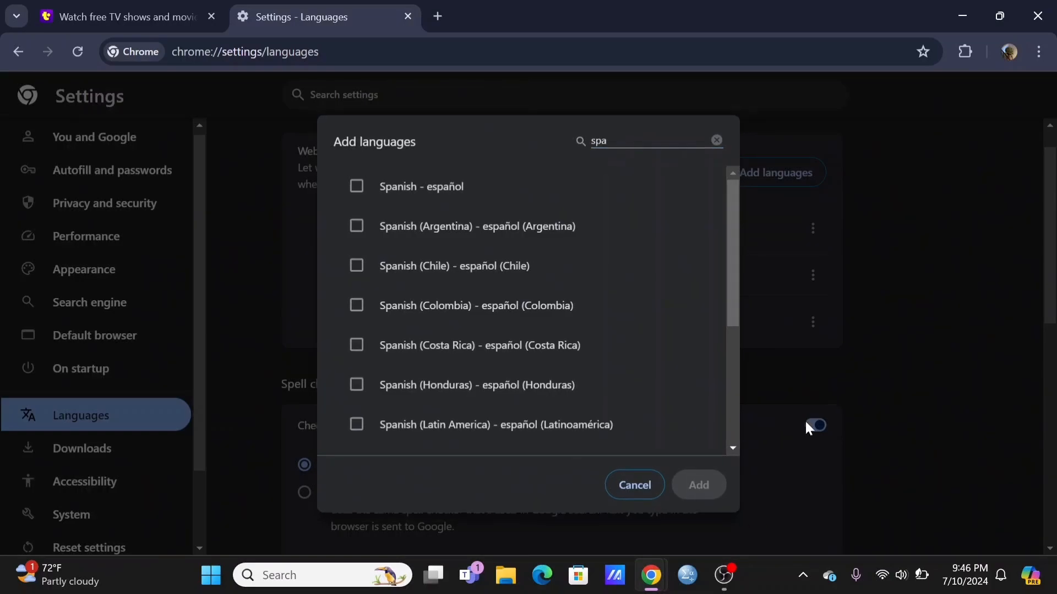
pyautogui.moveTo(856, 388)
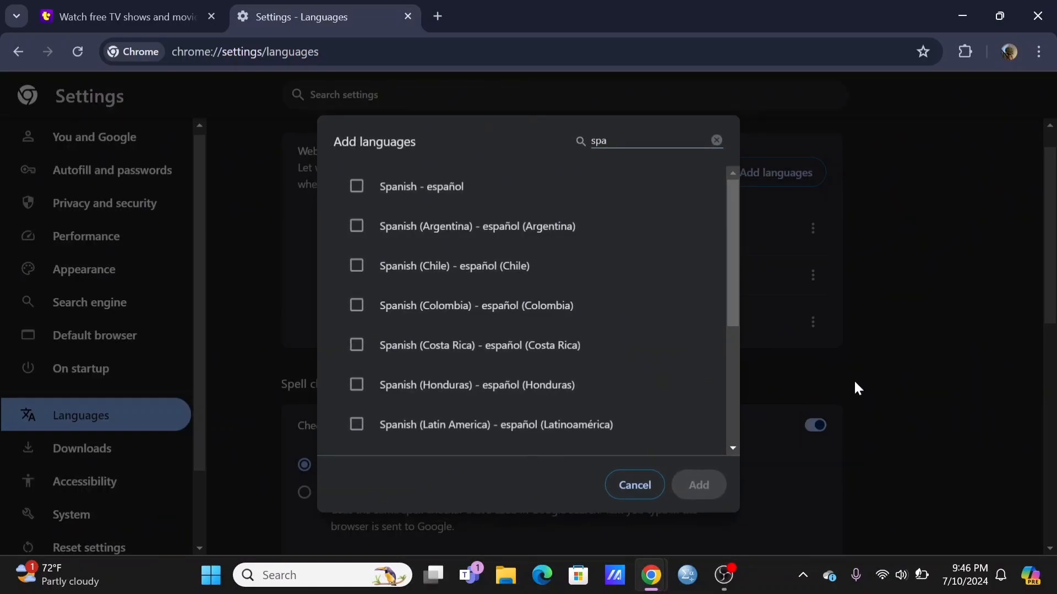